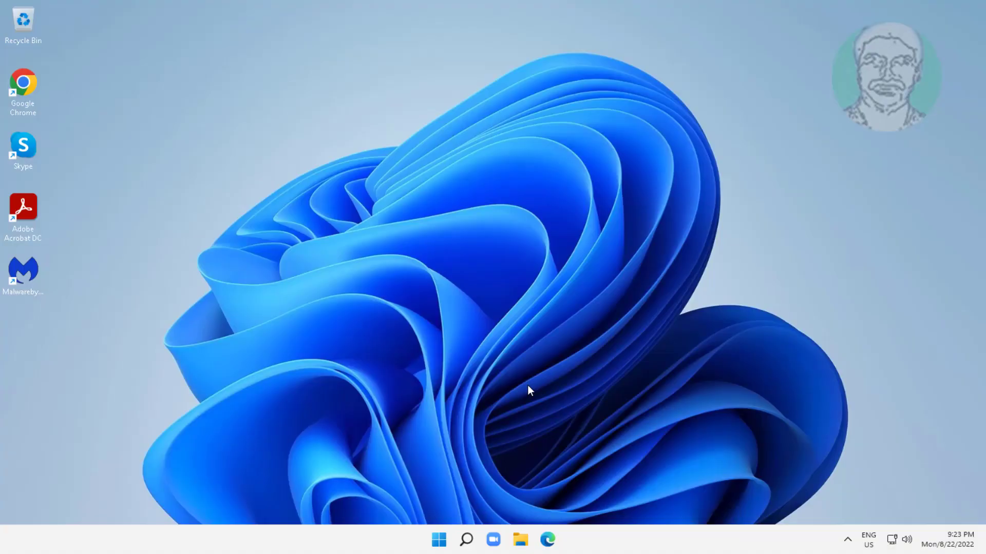
{"action": "mouse_move", "coordinate": [461, 545]}
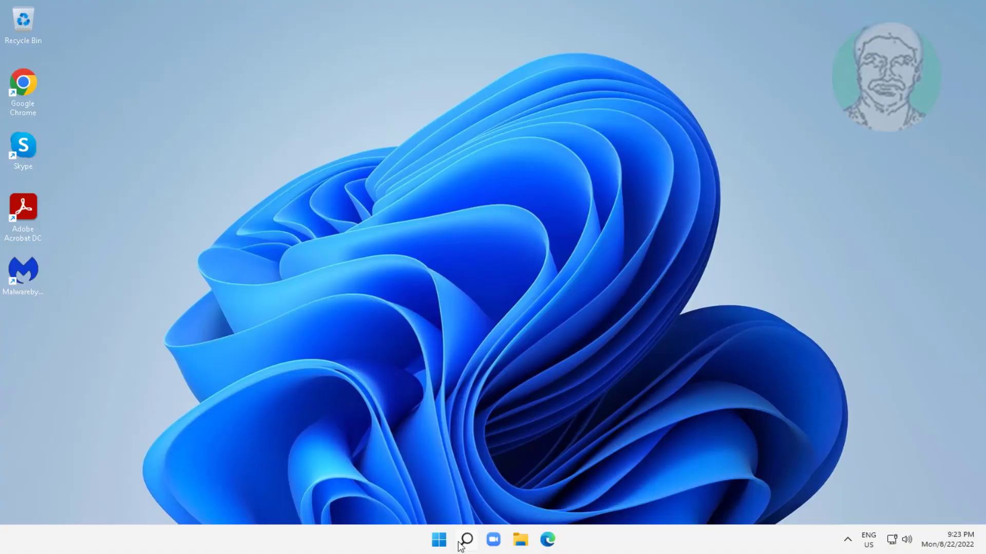
Launch Control Panel from Windows Search by searching 'control Panel'.
{"action": "left_click", "coordinate": [465, 539]}
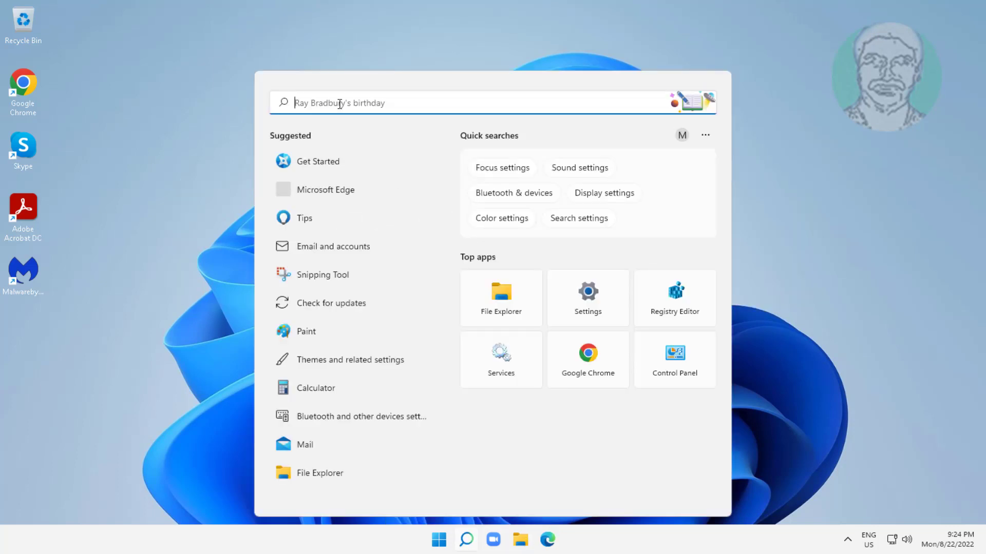
{"action": "type", "text": "control Panel"}
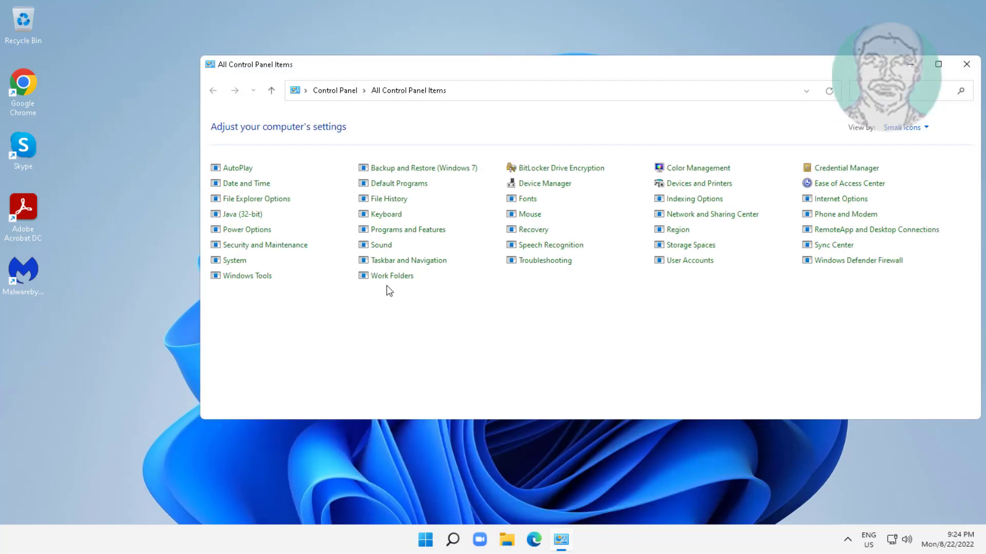
{"action": "mouse_move", "coordinate": [380, 245]}
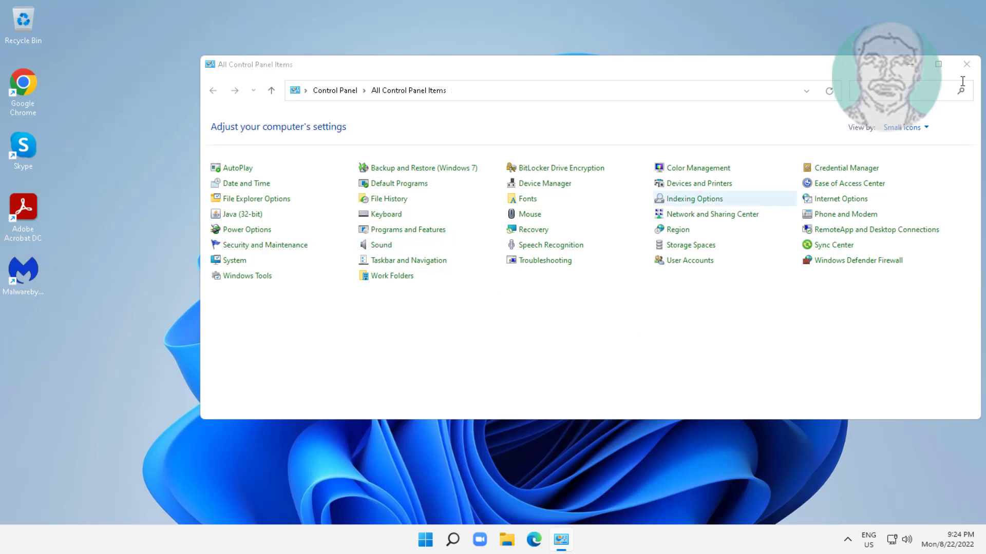
In Sound's Recording devices, make the Headset the default recording device.
{"action": "left_click", "coordinate": [380, 245]}
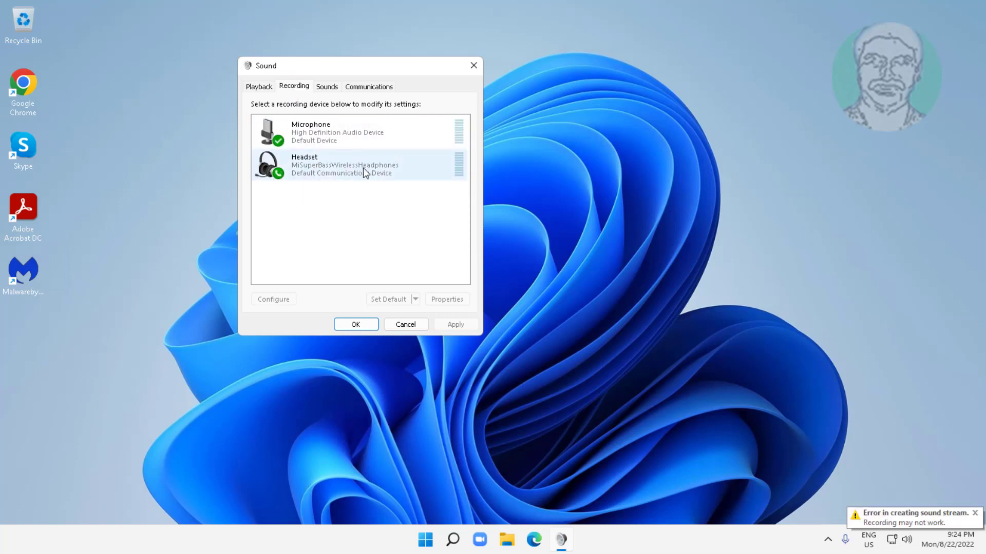
{"action": "mouse_move", "coordinate": [338, 165]}
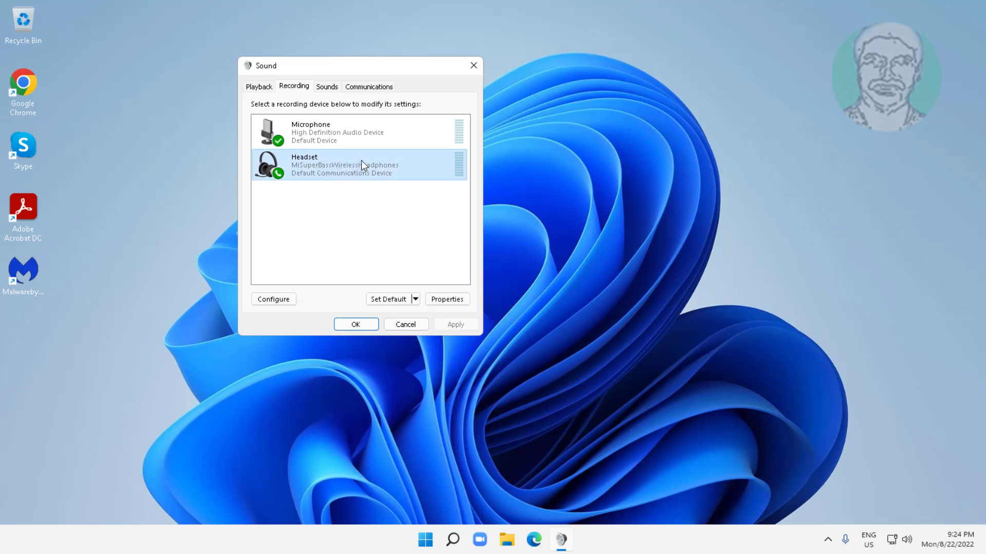
{"action": "mouse_move", "coordinate": [361, 175]}
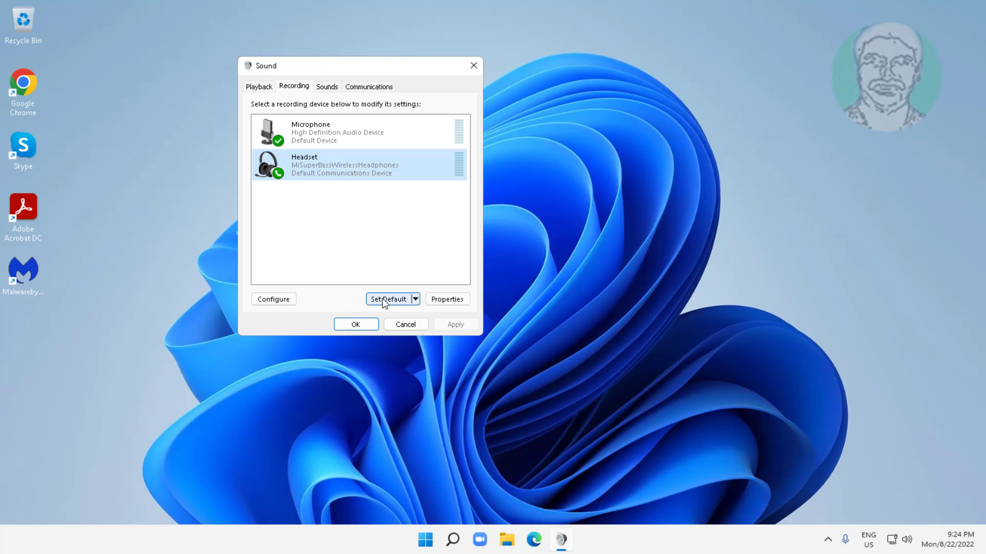
{"action": "left_click", "coordinate": [387, 298]}
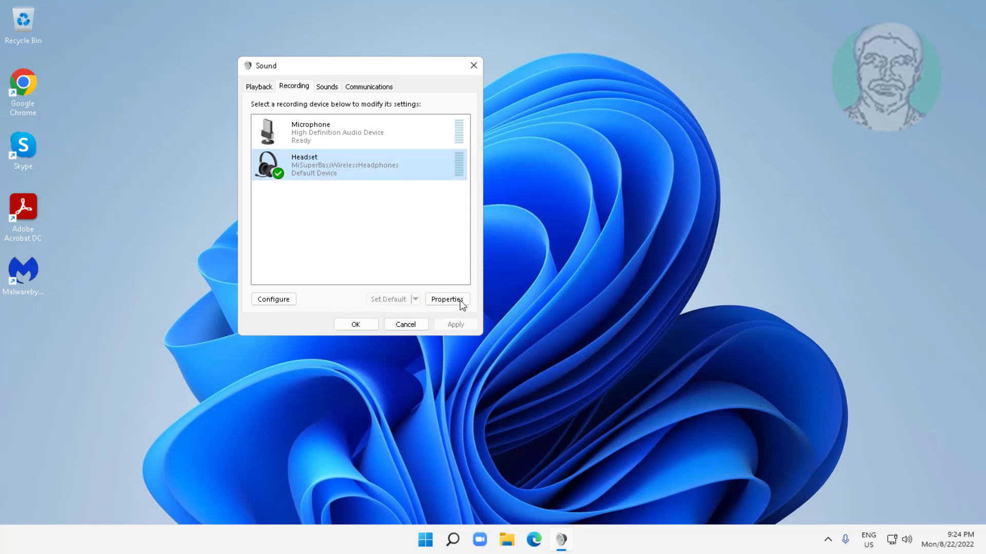
In the Headset's Advanced properties, disallow applications taking exclusive control and confirm with OK.
{"action": "left_click", "coordinate": [447, 298]}
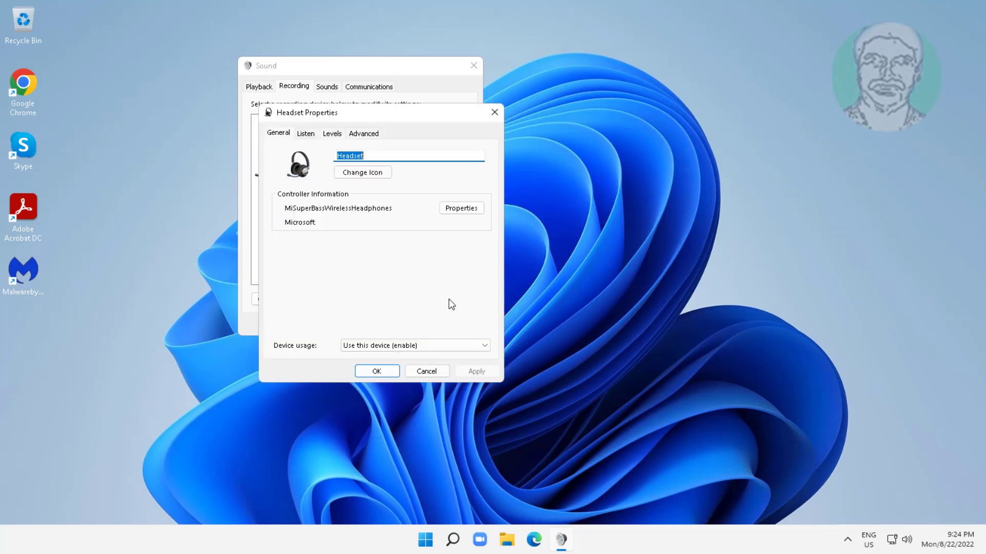
{"action": "mouse_move", "coordinate": [343, 213]}
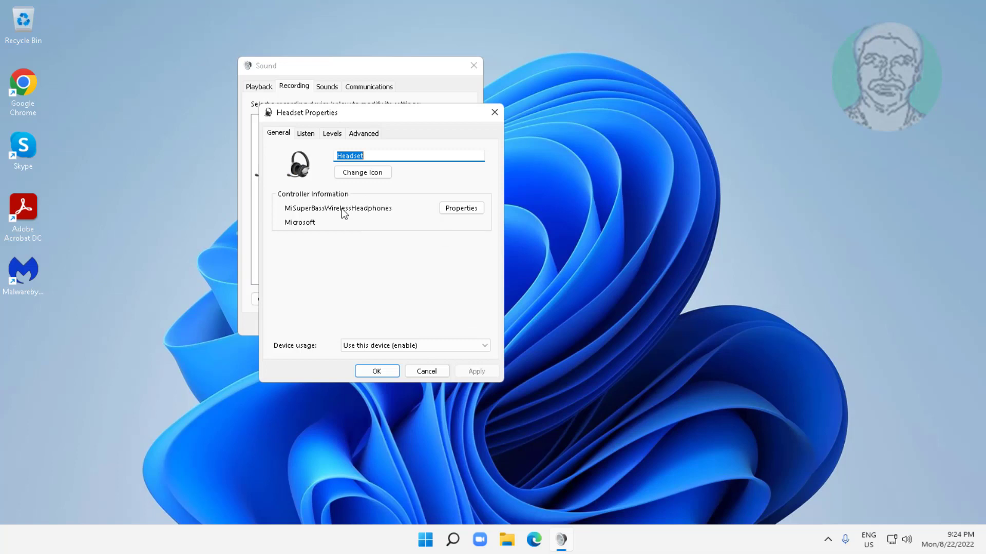
{"action": "mouse_move", "coordinate": [310, 135]}
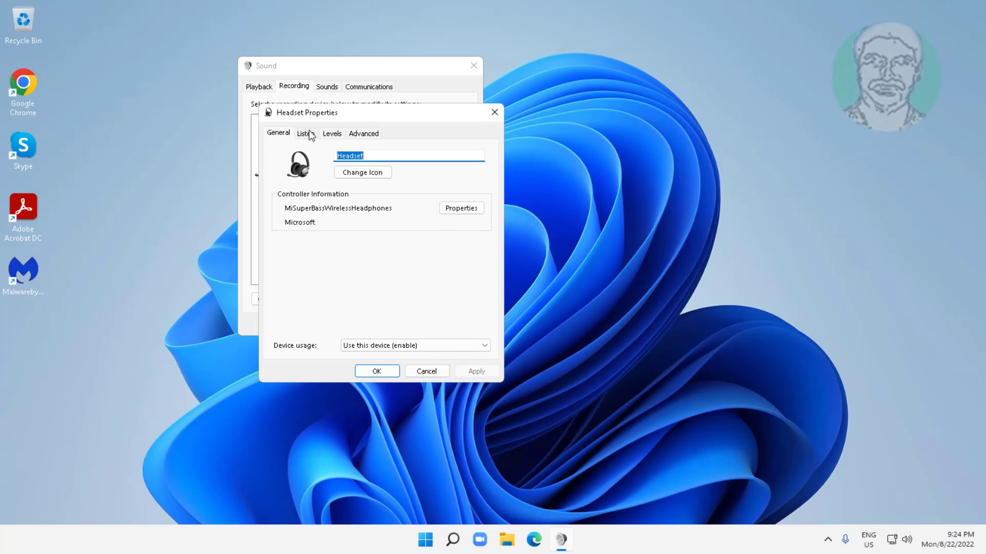
{"action": "left_click", "coordinate": [363, 134]}
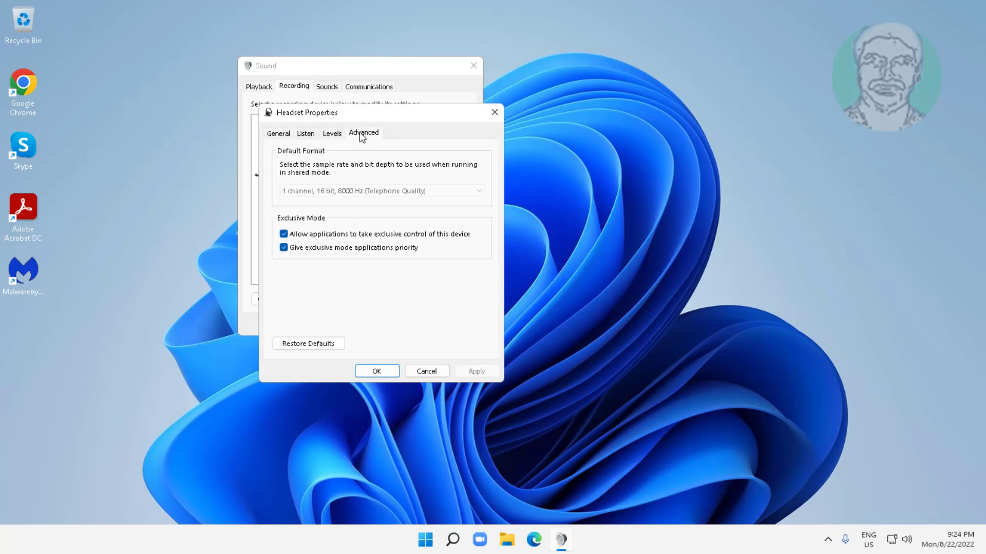
{"action": "mouse_move", "coordinate": [304, 237]}
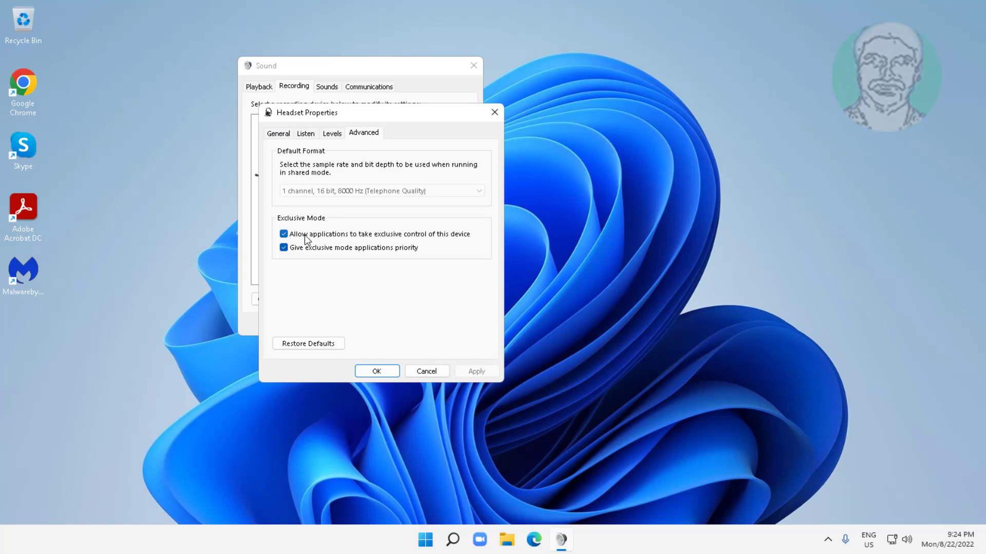
{"action": "mouse_move", "coordinate": [304, 245]}
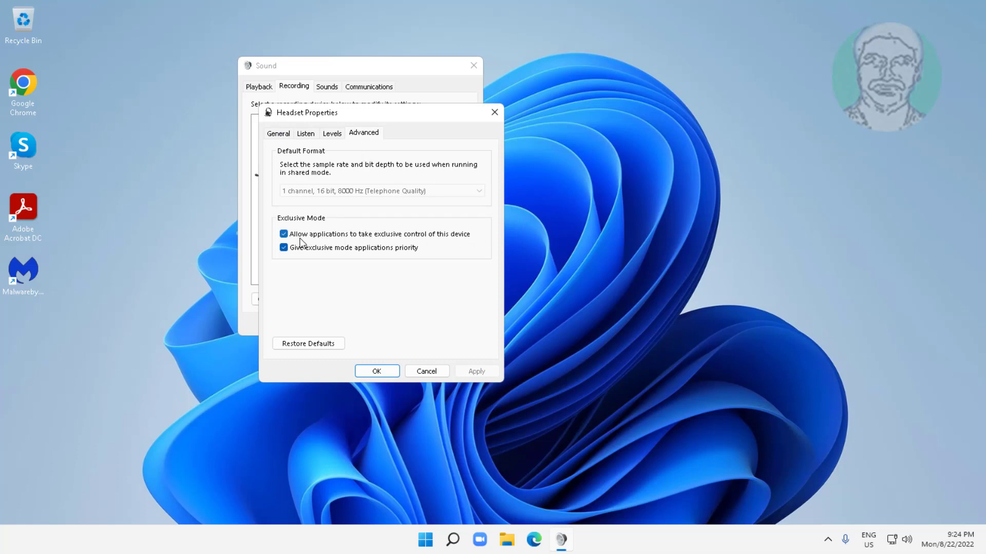
{"action": "left_click", "coordinate": [284, 234]}
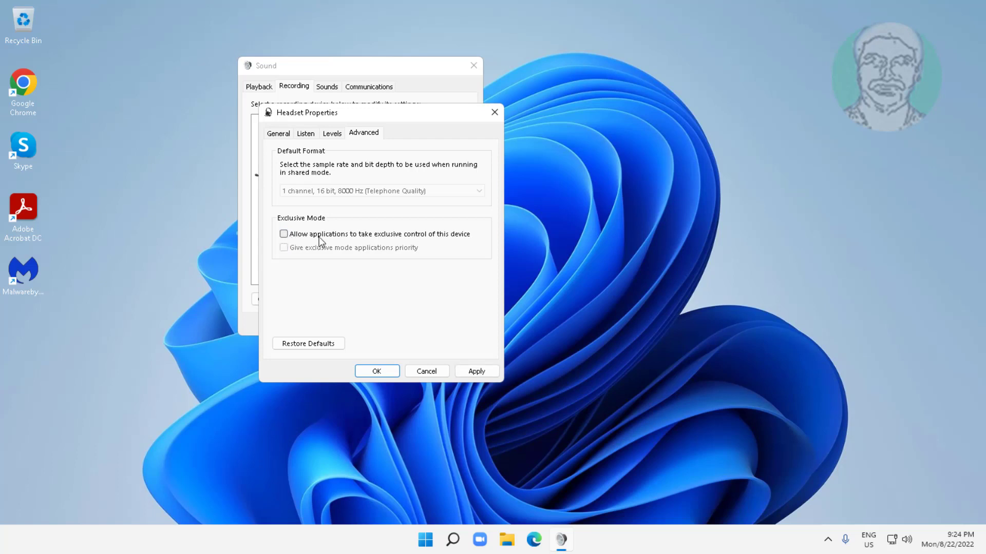
{"action": "mouse_move", "coordinate": [476, 234]}
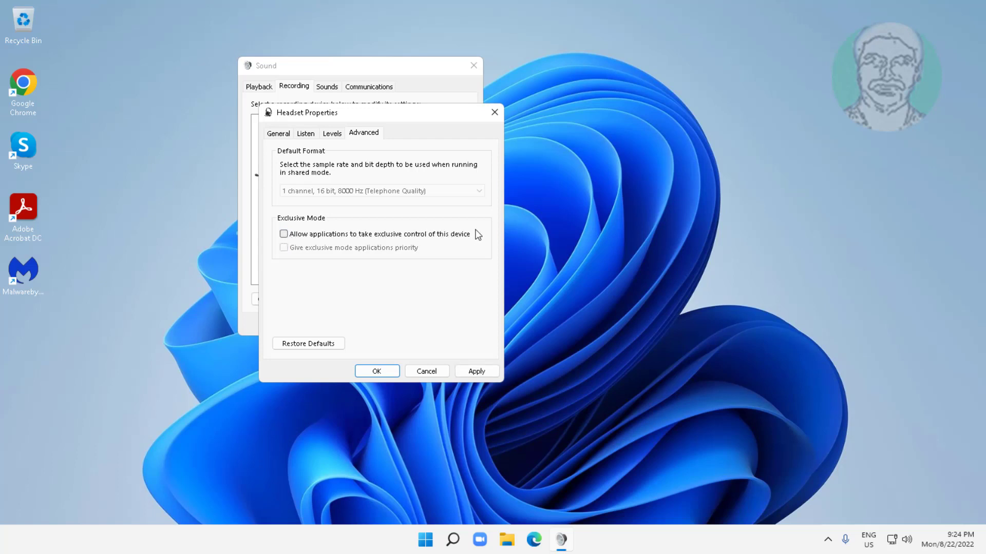
{"action": "mouse_move", "coordinate": [437, 228]}
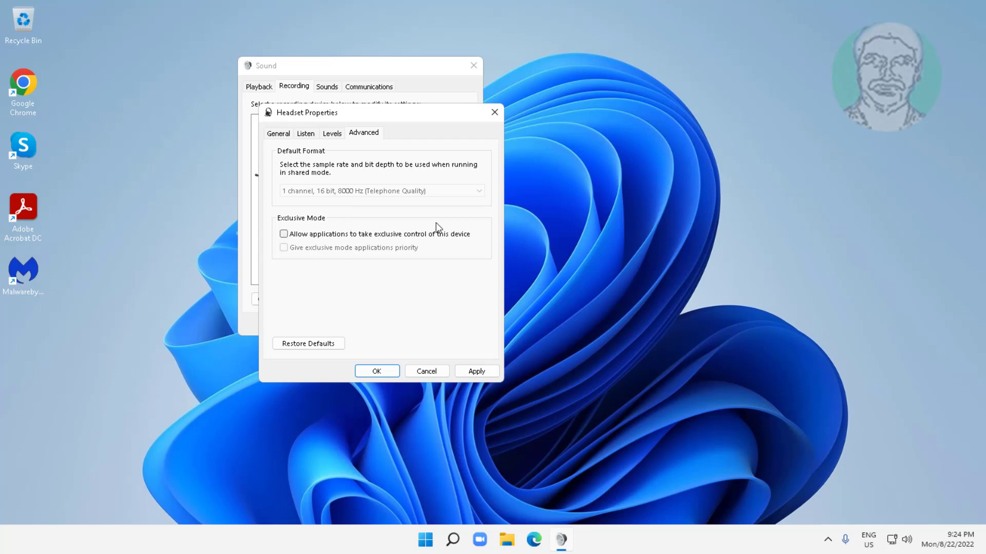
{"action": "left_click", "coordinate": [377, 370]}
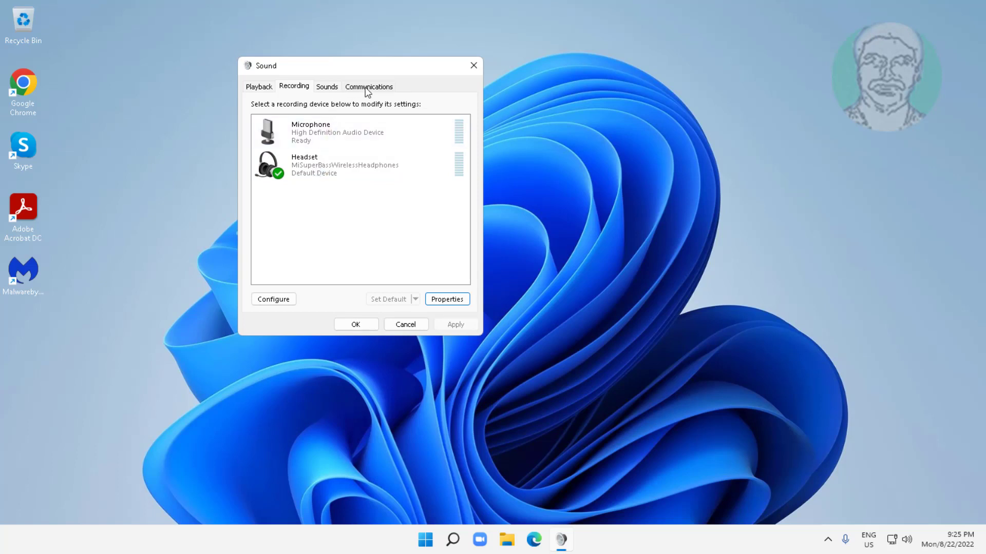
Keep communications activity on 'Do nothing' and confirm, closing the Sound dialog.
{"action": "left_click", "coordinate": [369, 86]}
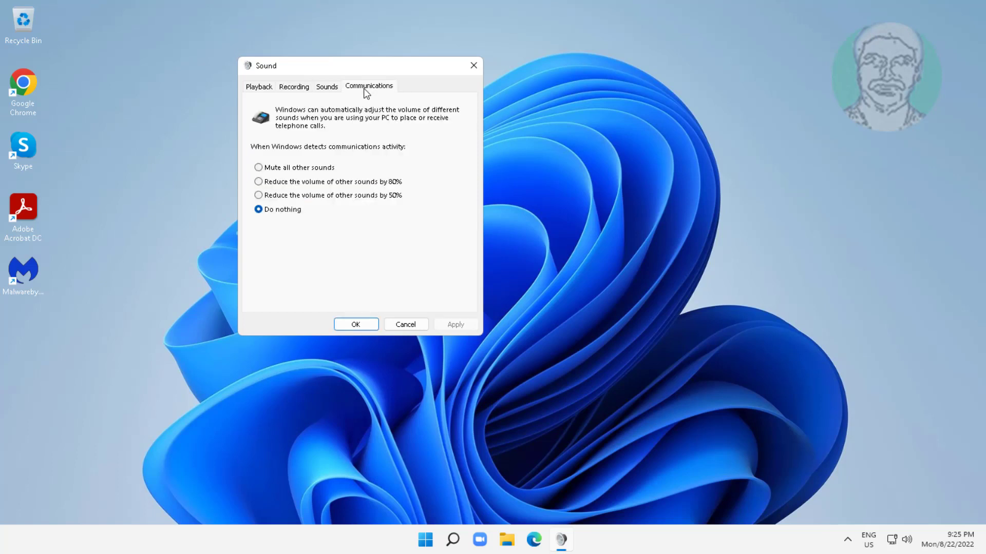
{"action": "mouse_move", "coordinate": [320, 220]}
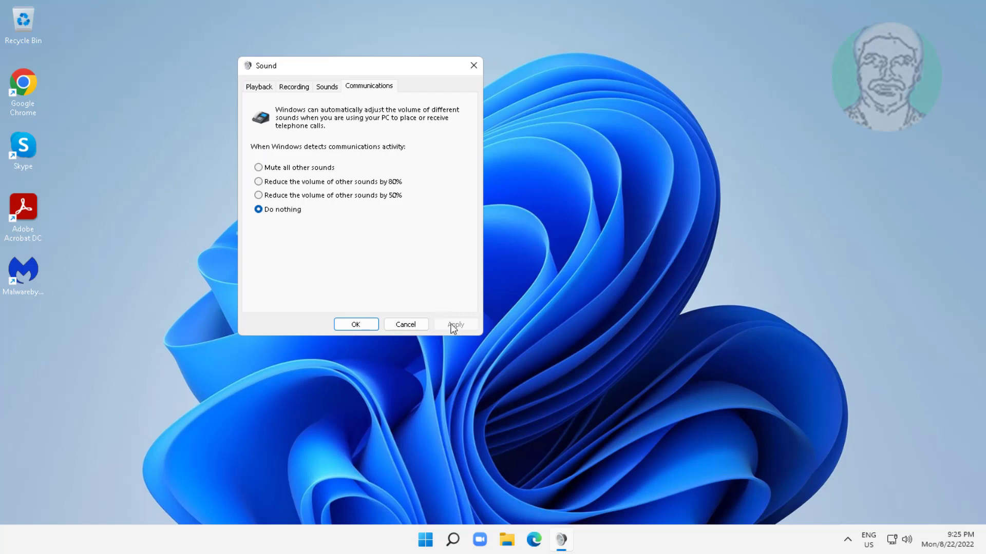
{"action": "left_click", "coordinate": [355, 324]}
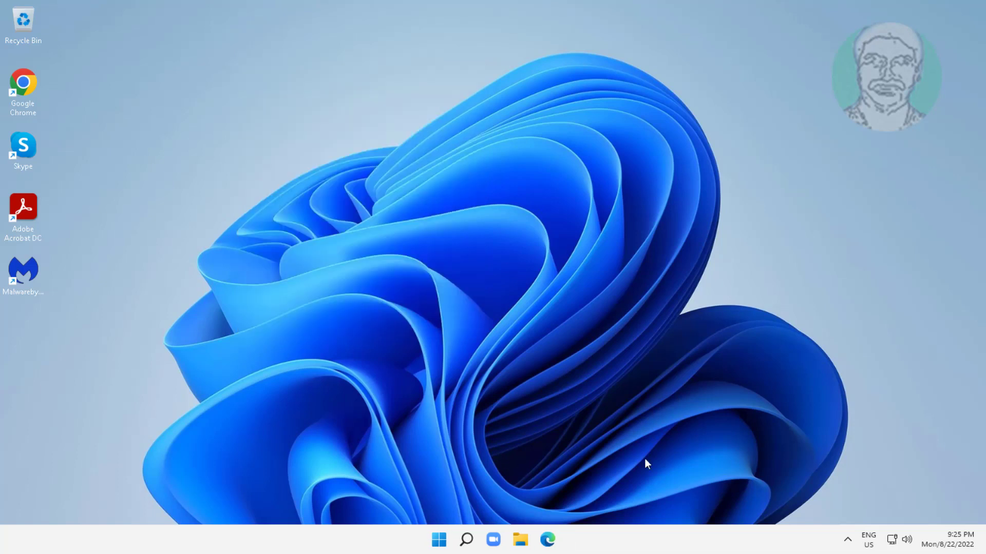
{"action": "mouse_move", "coordinate": [917, 464]}
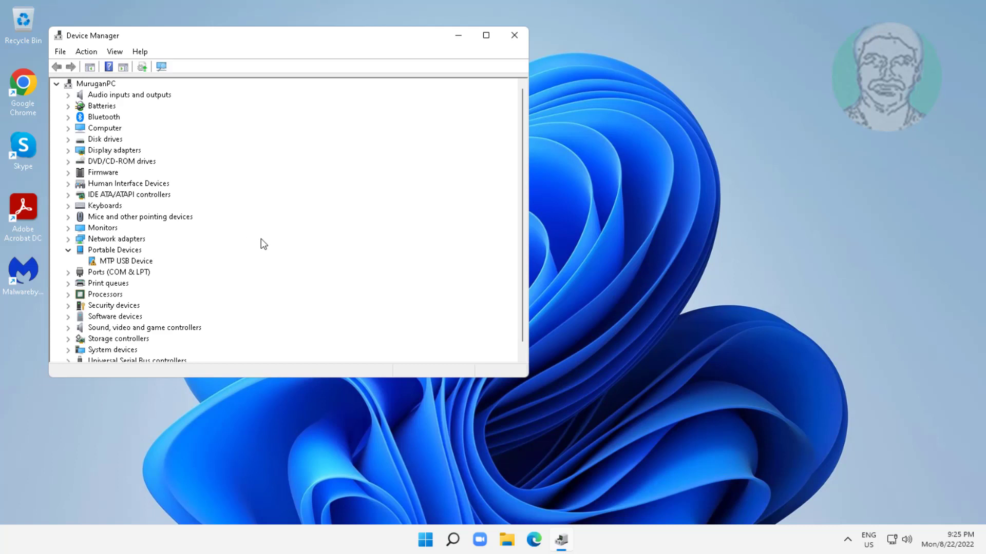
Expand Sound, video and game controllers and select MiSuperBassWirelessHeadphones.
{"action": "left_click", "coordinate": [145, 327]}
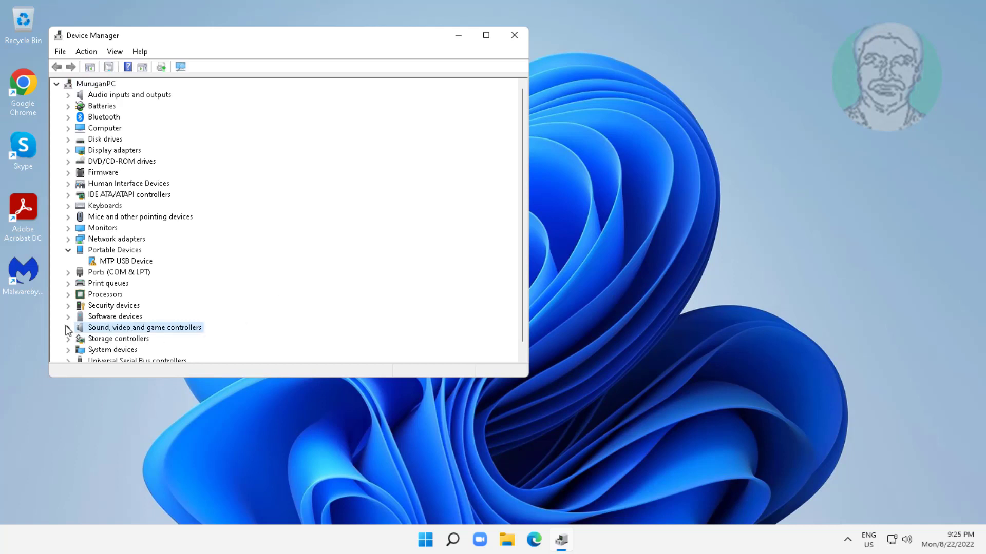
{"action": "left_click", "coordinate": [67, 328]}
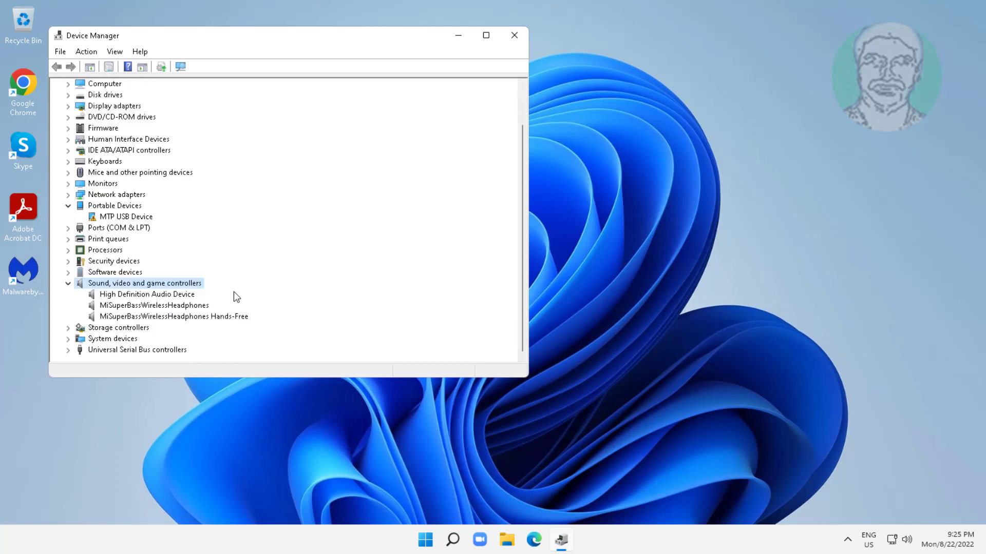
{"action": "mouse_move", "coordinate": [214, 234]}
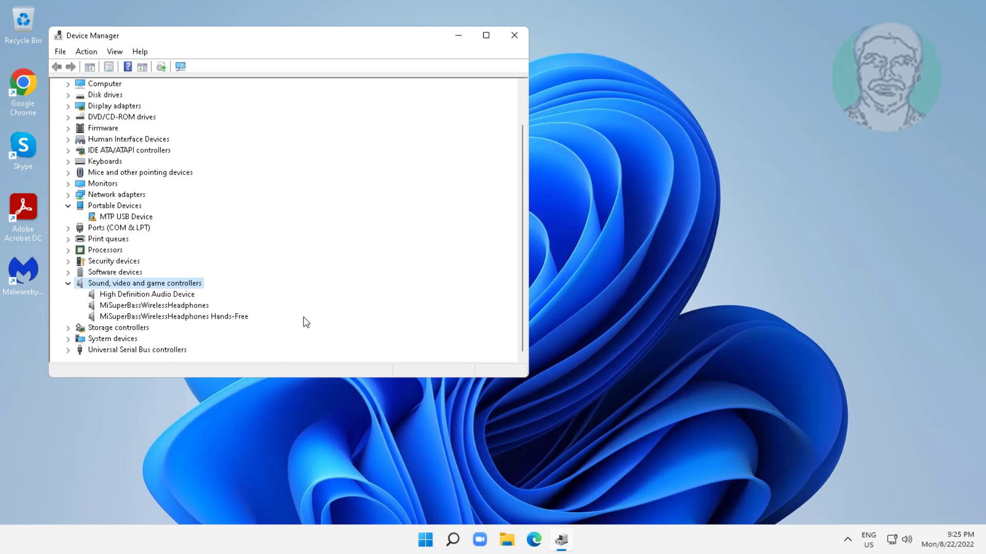
{"action": "mouse_move", "coordinate": [186, 309]}
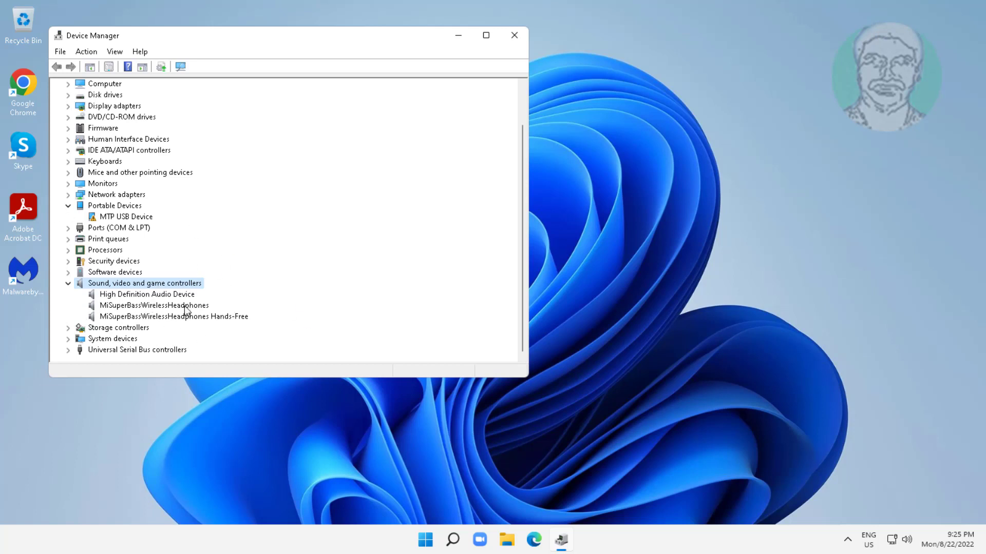
{"action": "left_click", "coordinate": [153, 304]}
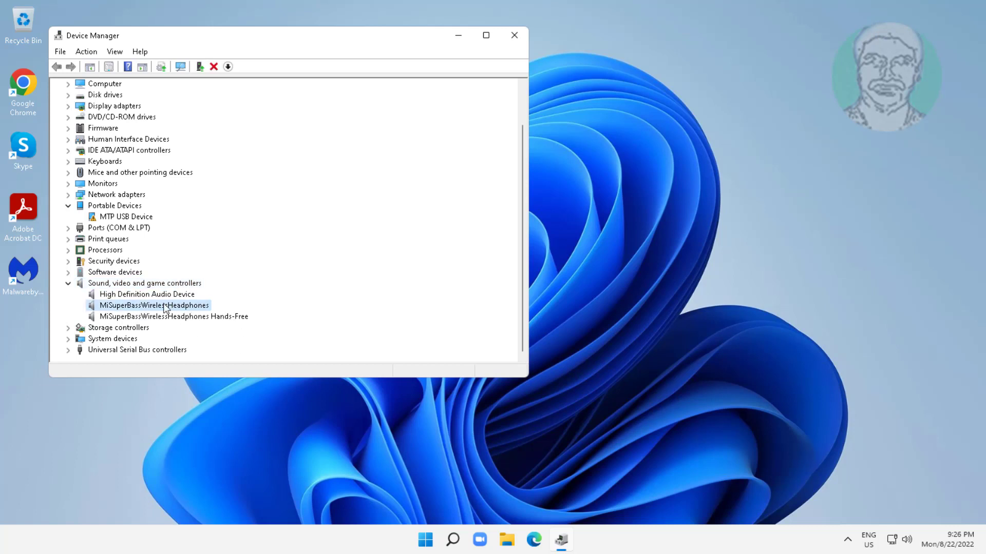
Run Update driver on the headphones, dismiss the up-to-date result and close Device Manager.
{"action": "right_click", "coordinate": [154, 305]}
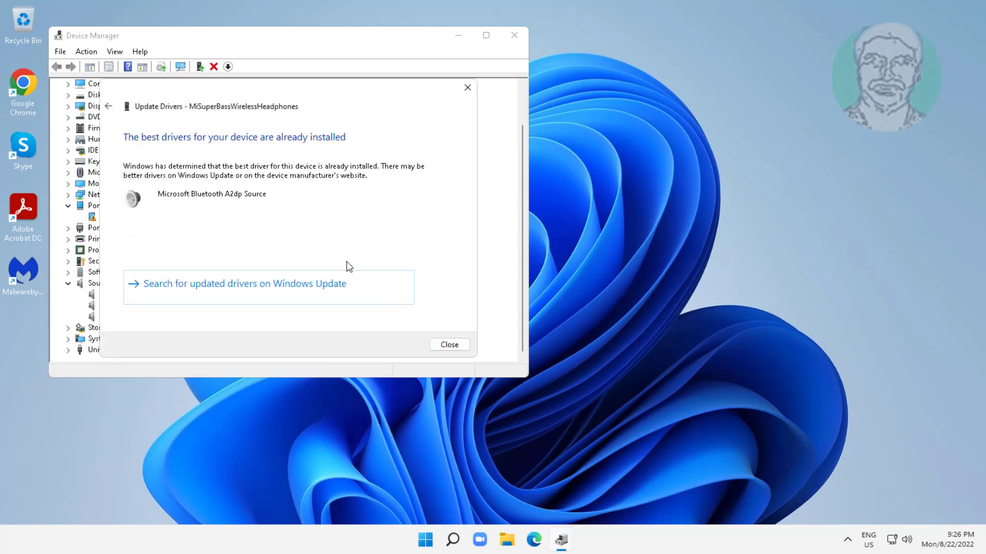
{"action": "left_click", "coordinate": [448, 345]}
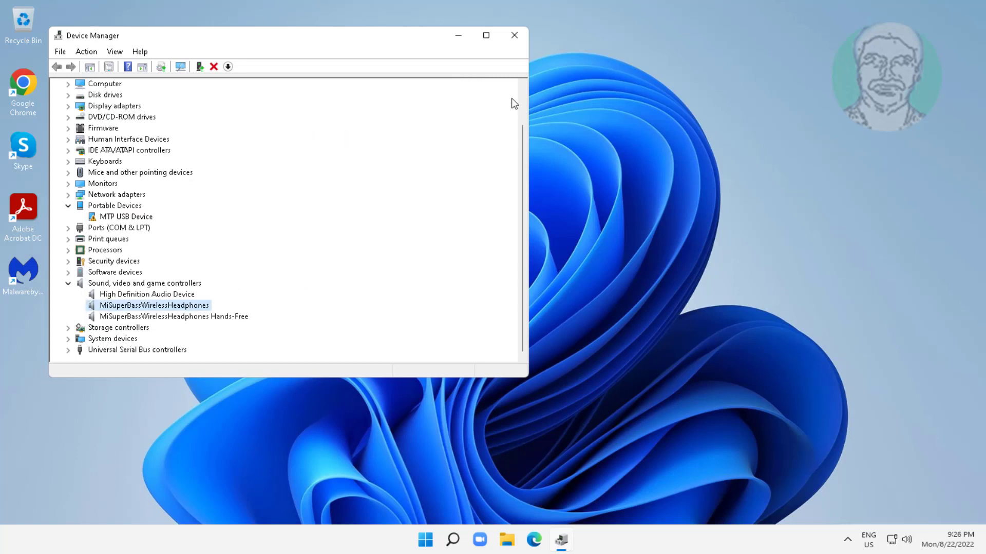
{"action": "left_click", "coordinate": [513, 35]}
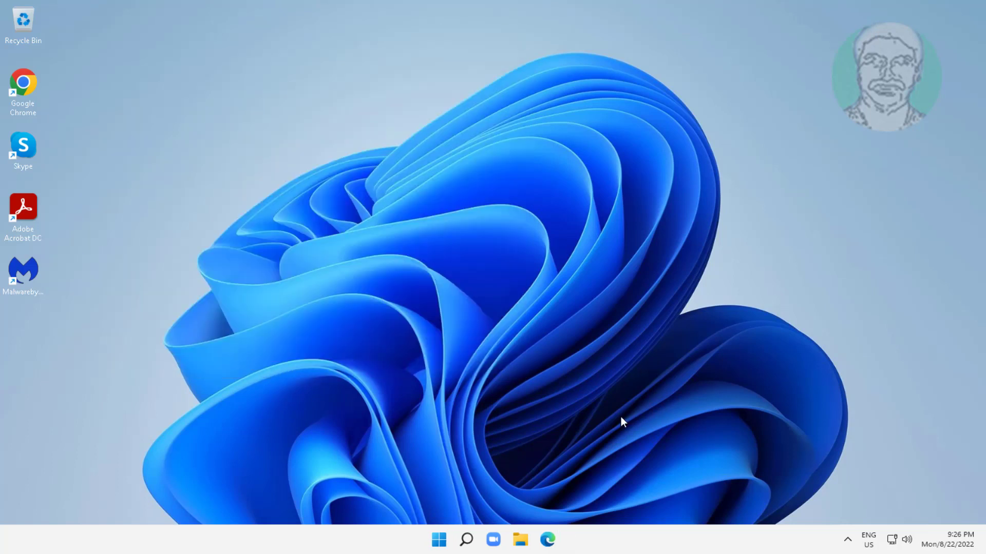
Launch Settings from the Start menu's pinned apps.
{"action": "left_click", "coordinate": [438, 539]}
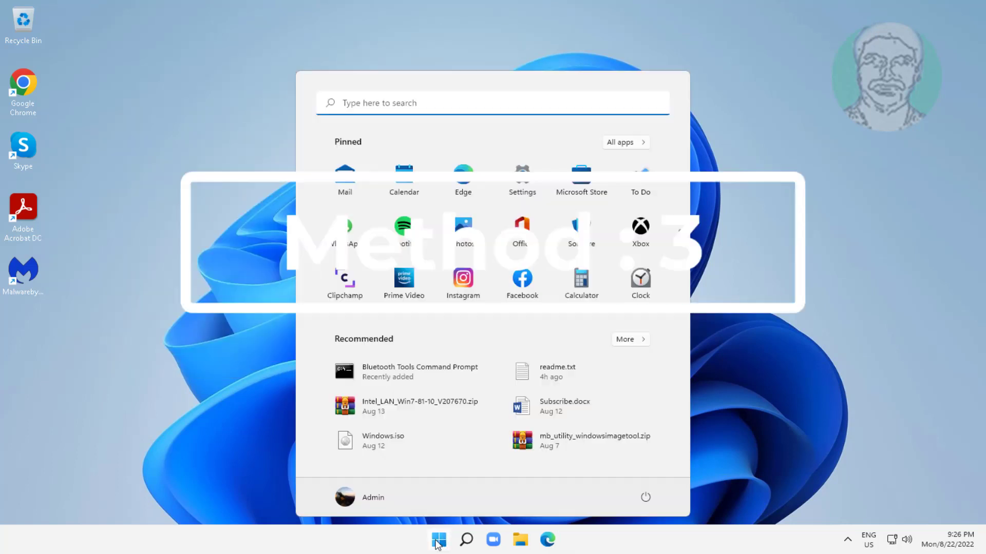
{"action": "left_click", "coordinate": [521, 178]}
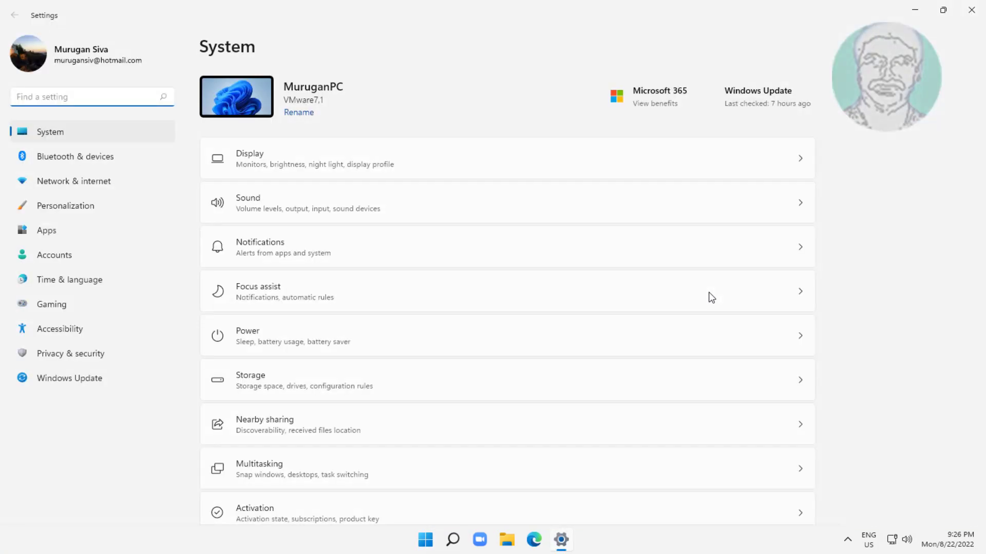
{"action": "mouse_move", "coordinate": [69, 377]}
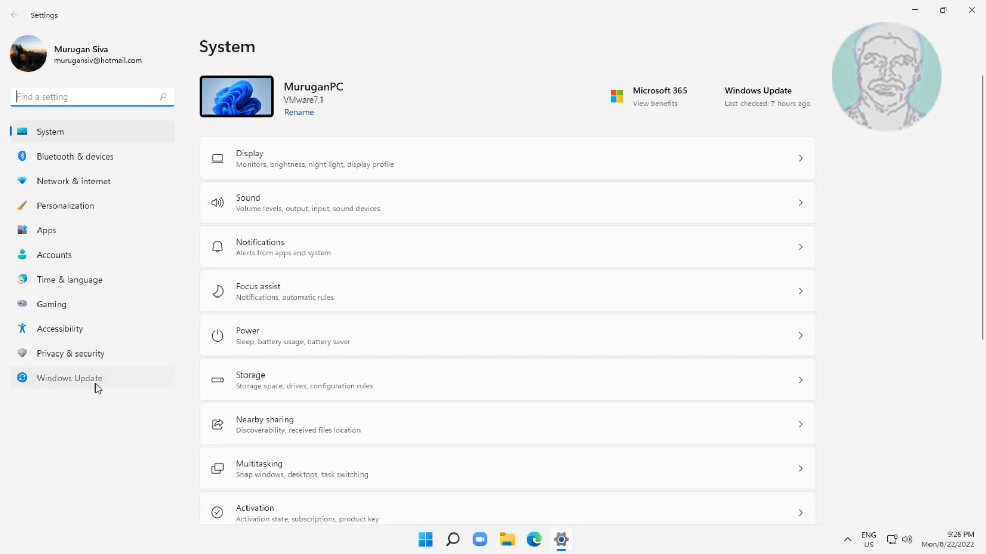
Check for updates on the Windows Update page until the PC reports up to date, then close Settings.
{"action": "left_click", "coordinate": [69, 377]}
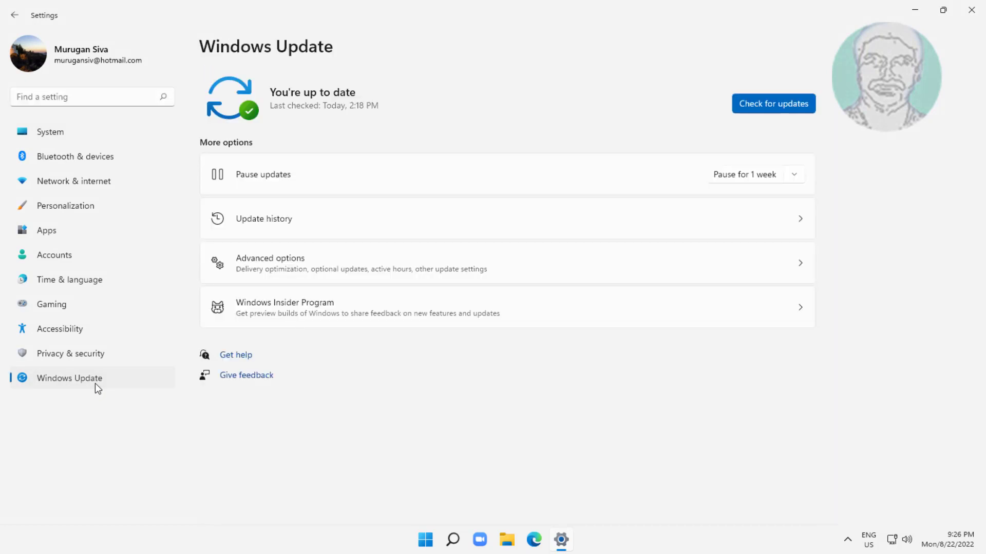
{"action": "mouse_move", "coordinate": [773, 104]}
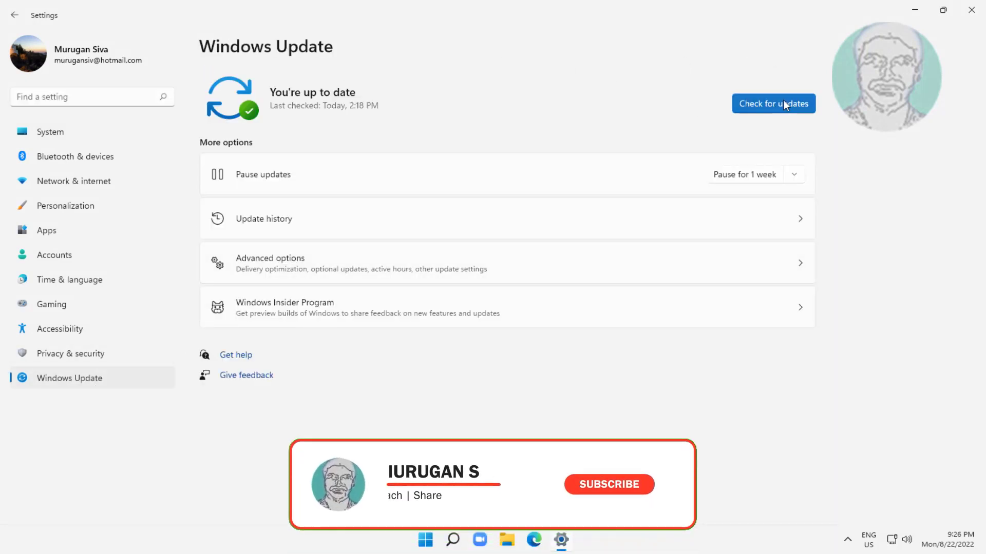
{"action": "left_click", "coordinate": [772, 103]}
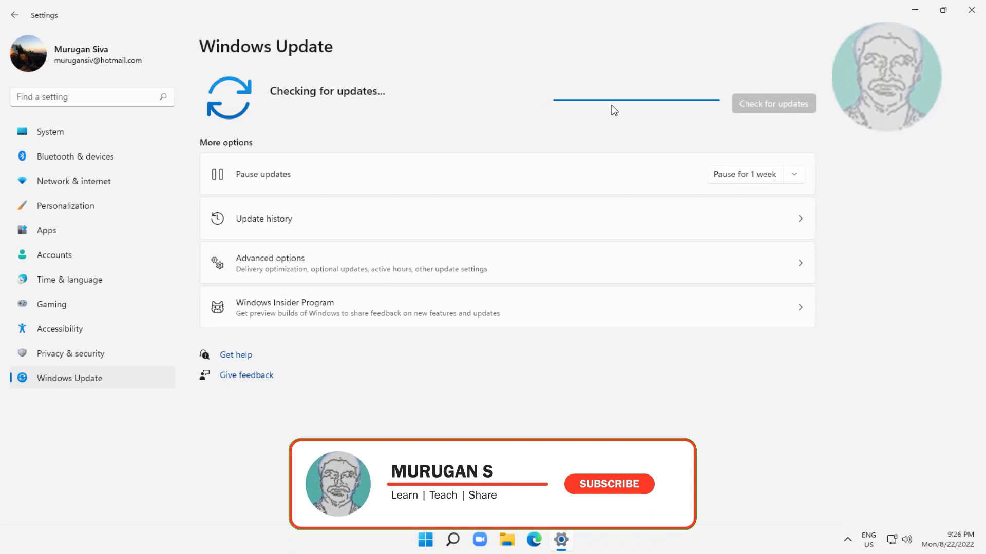
{"action": "left_click", "coordinate": [607, 483]}
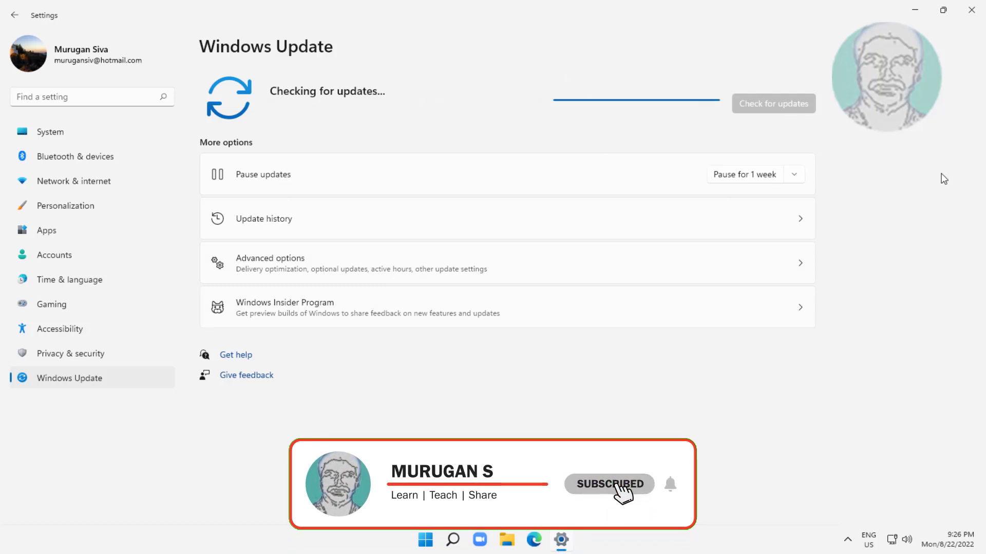
{"action": "mouse_move", "coordinate": [676, 490]}
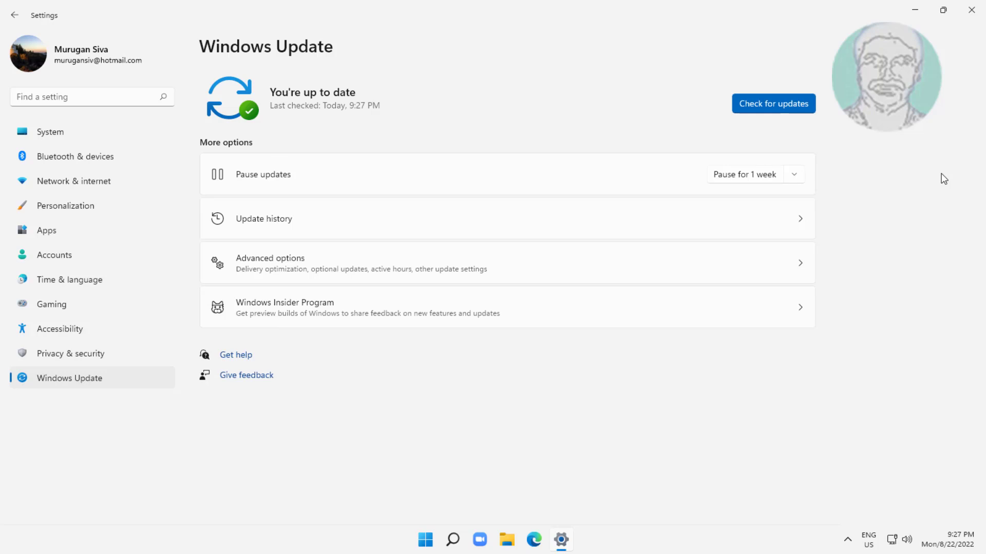
{"action": "left_click", "coordinate": [970, 10]}
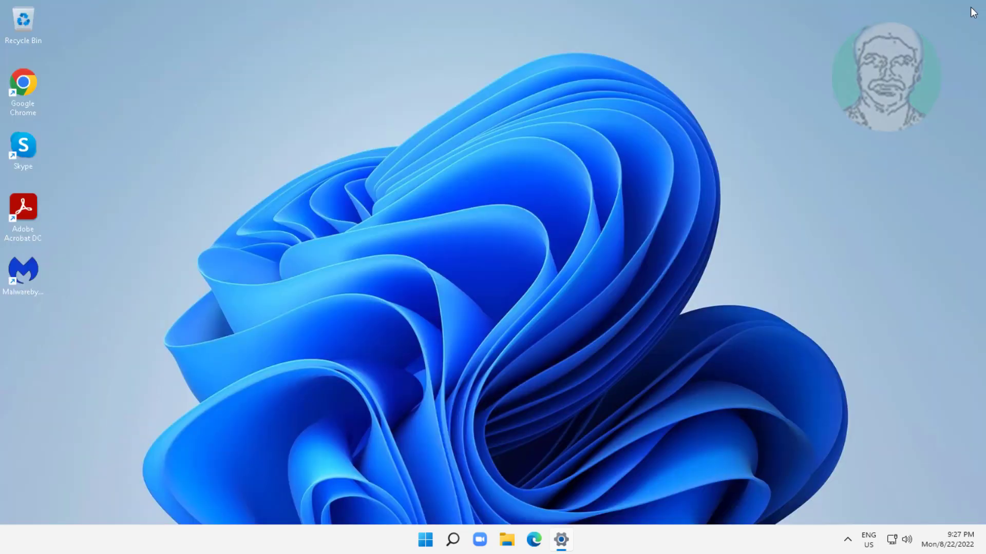